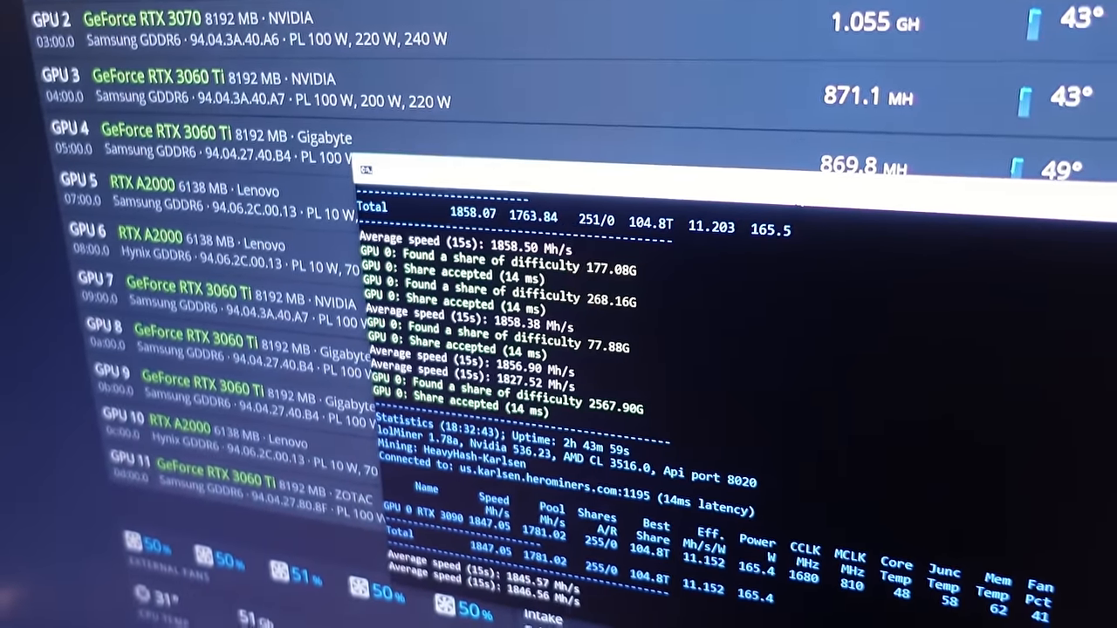
Scroll the Karlsen dashboard to the estimated earnings (~12.6 GH/s) and the two workers
scroll("up", 3)
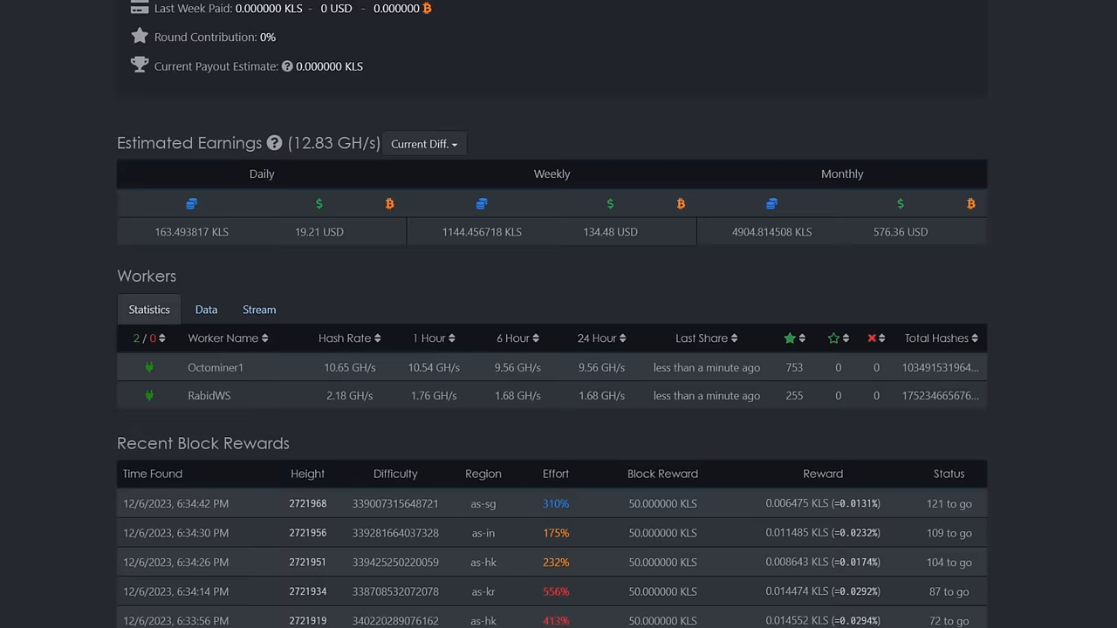
mouse_move(300, 165)
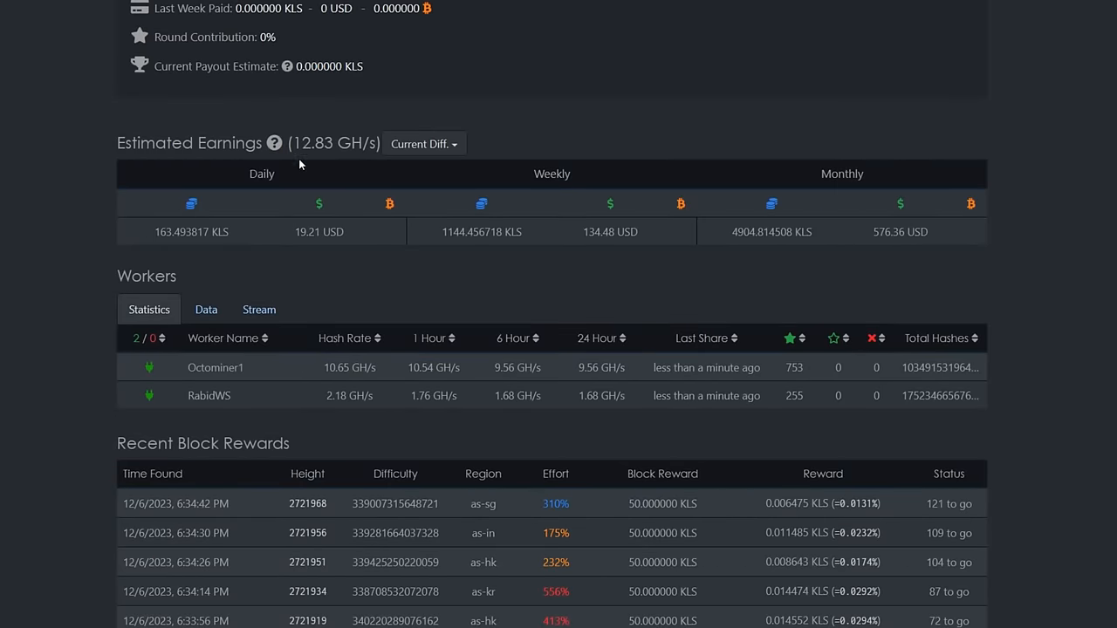
mouse_move(225, 217)
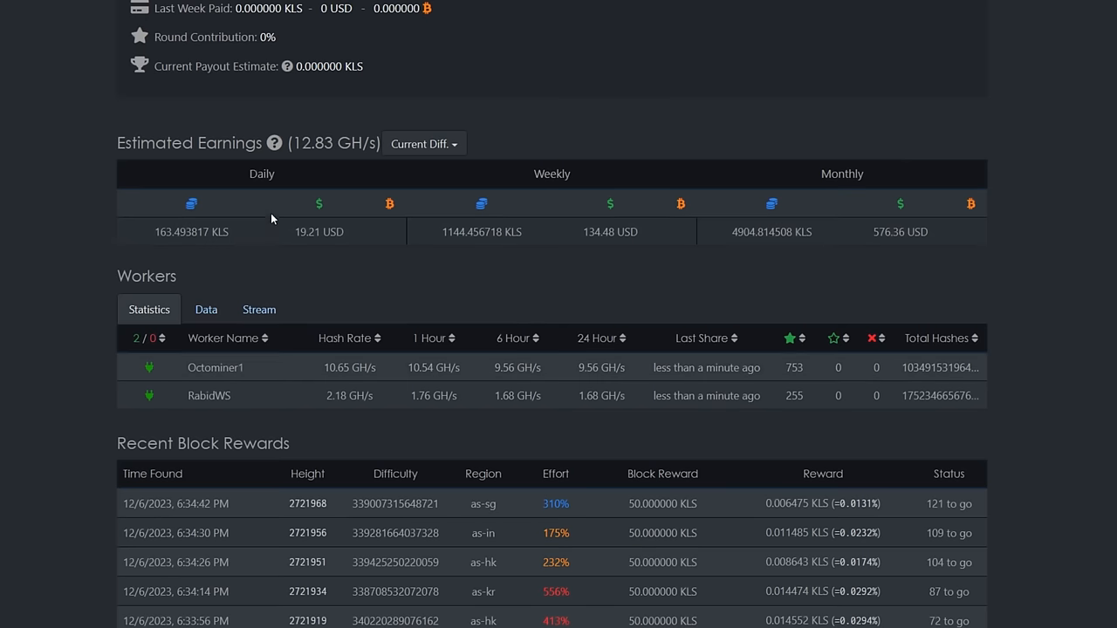
mouse_move(168, 248)
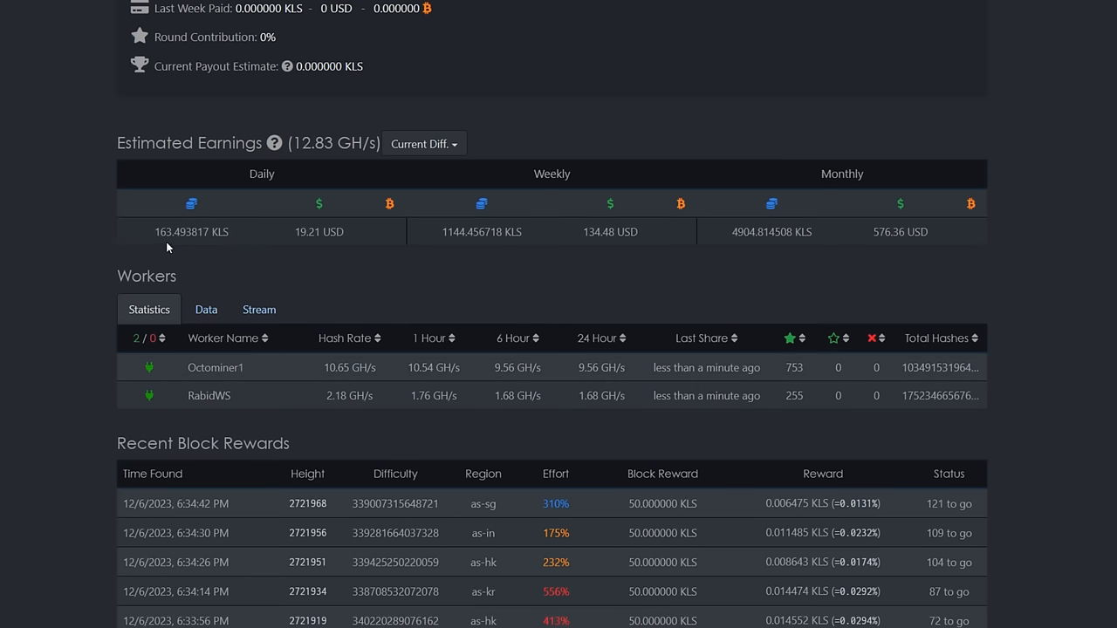
mouse_move(262, 255)
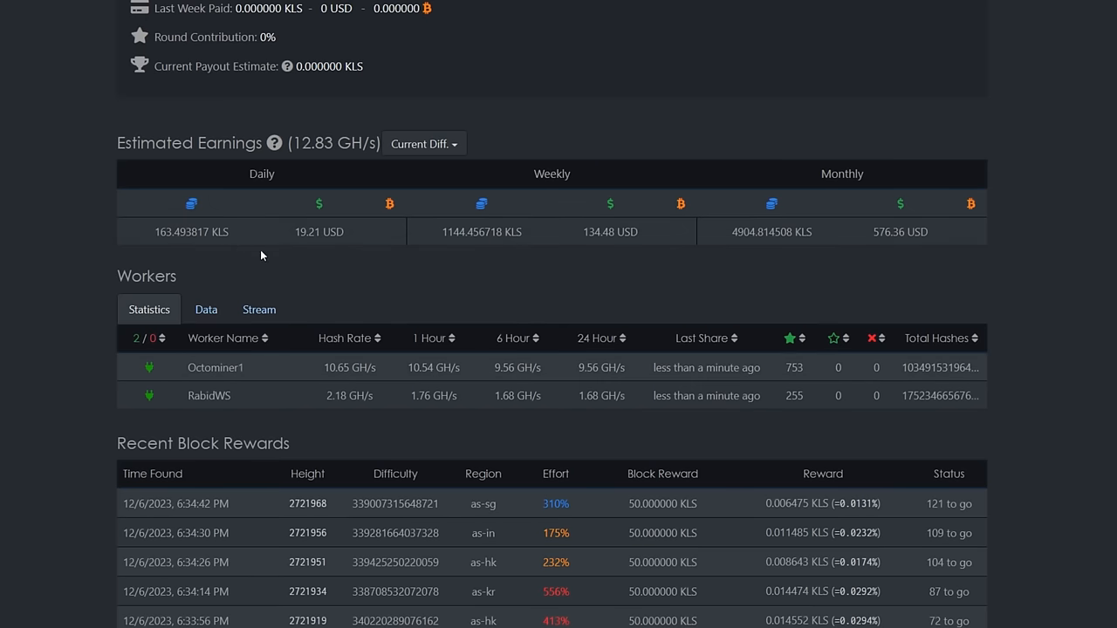
mouse_move(328, 255)
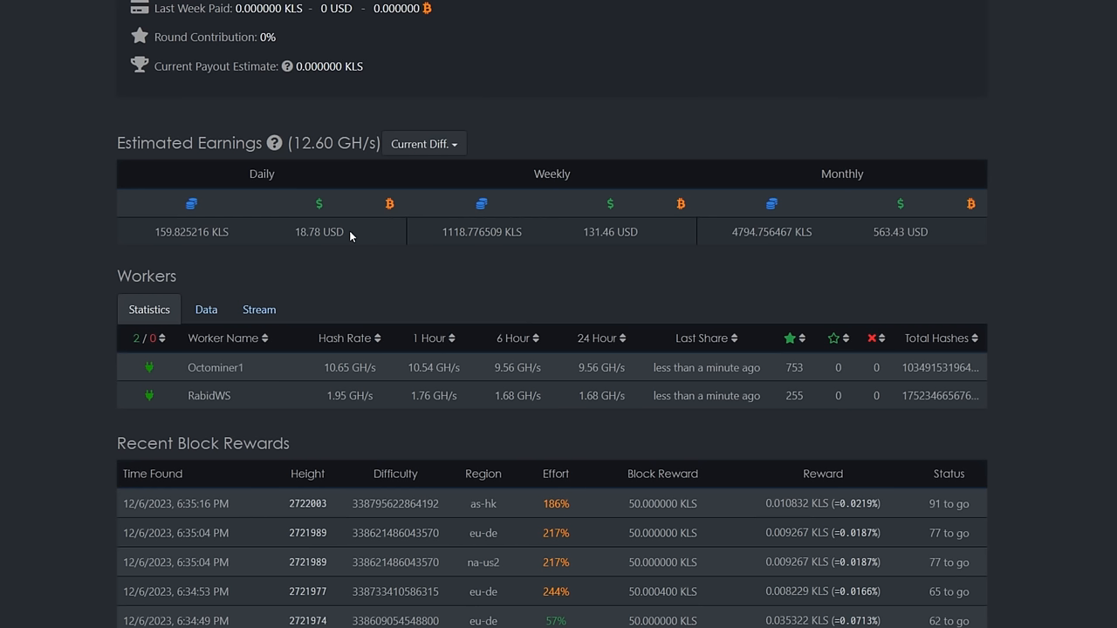
scroll("up", 3)
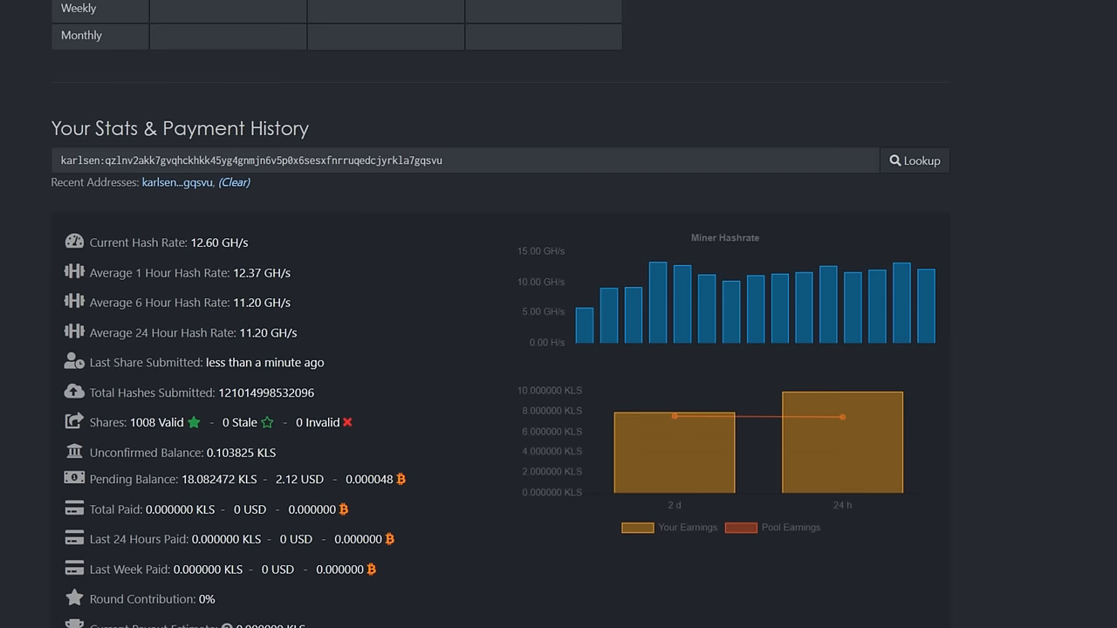
Scroll up to the stats and payment history with hashrate averages and pending balance
scroll("up", 3)
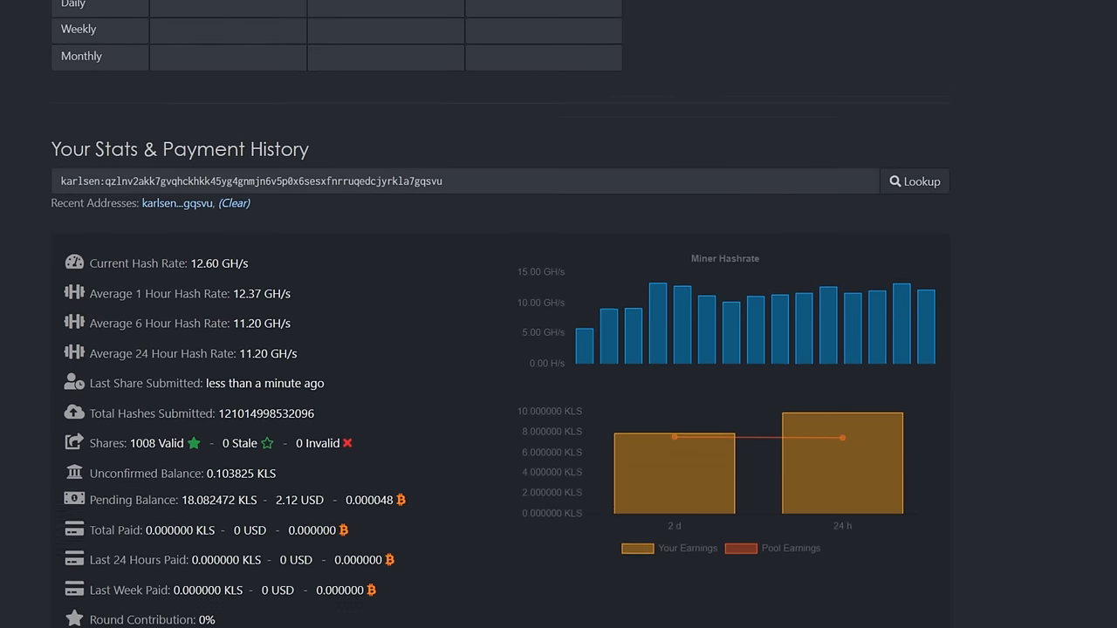
scroll("up", 3)
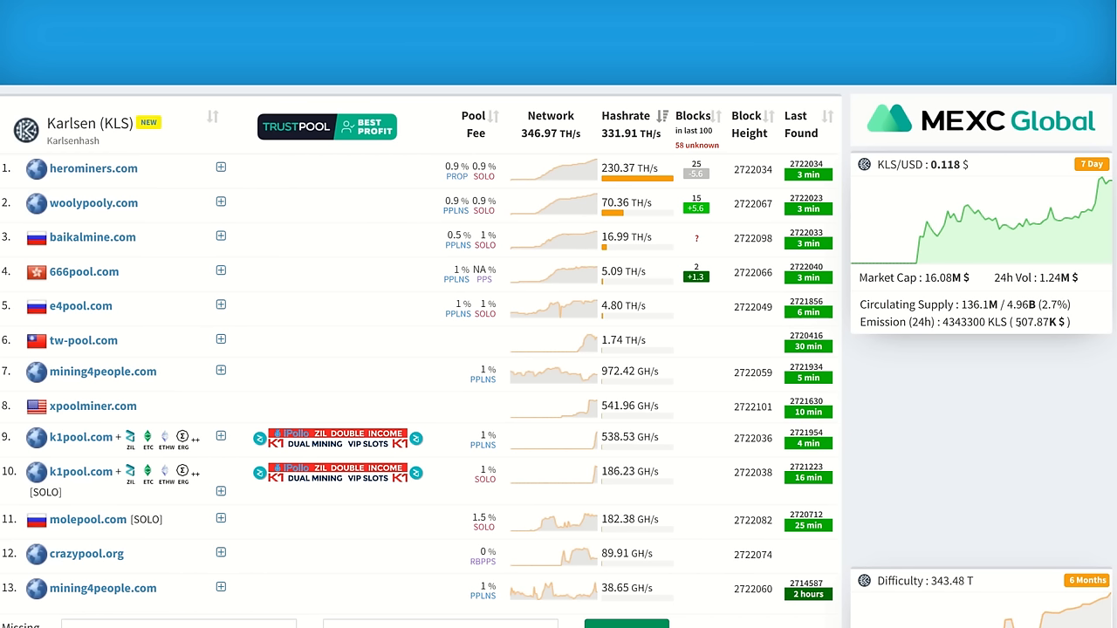
mouse_move(949, 178)
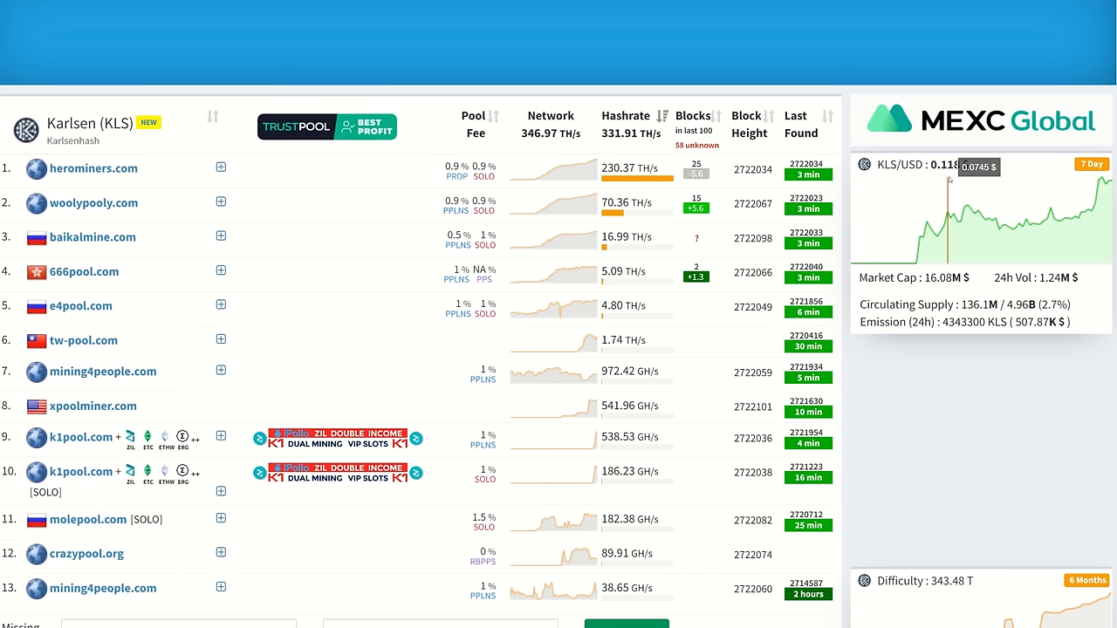
mouse_move(1012, 251)
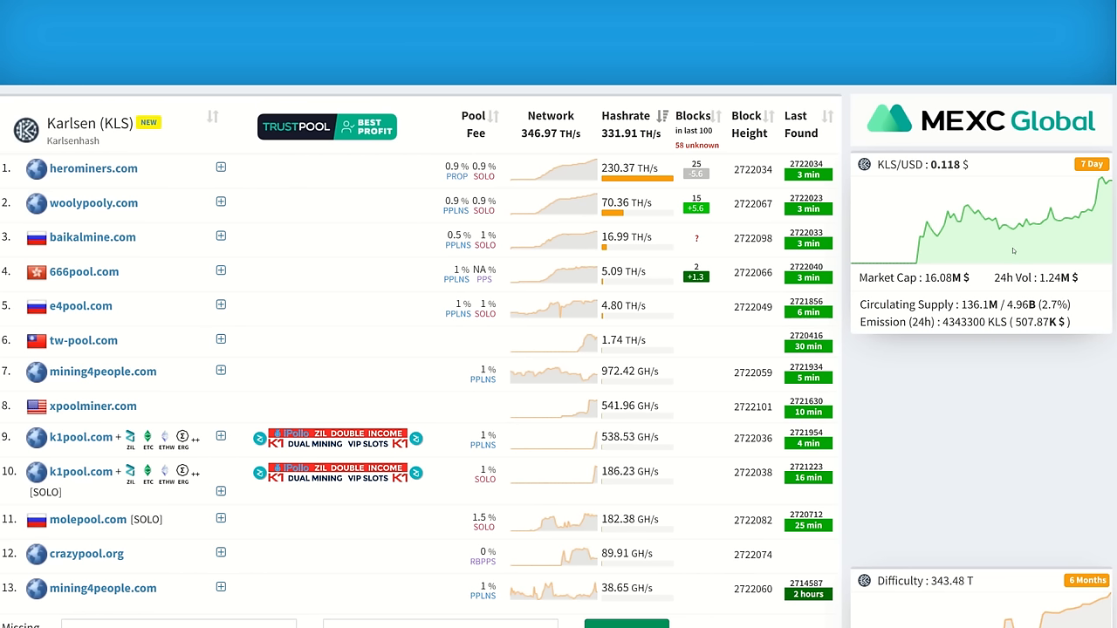
mouse_move(943, 251)
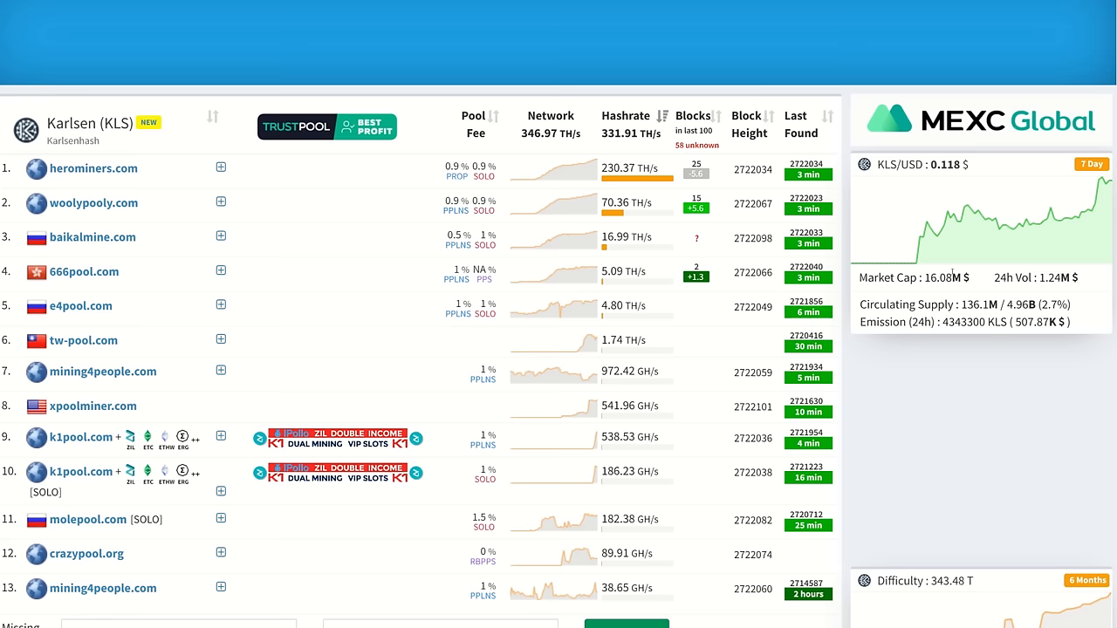
Scroll past the KLS pool table to the blocks distribution (Herominers 35.9%) and back
scroll("down", 3)
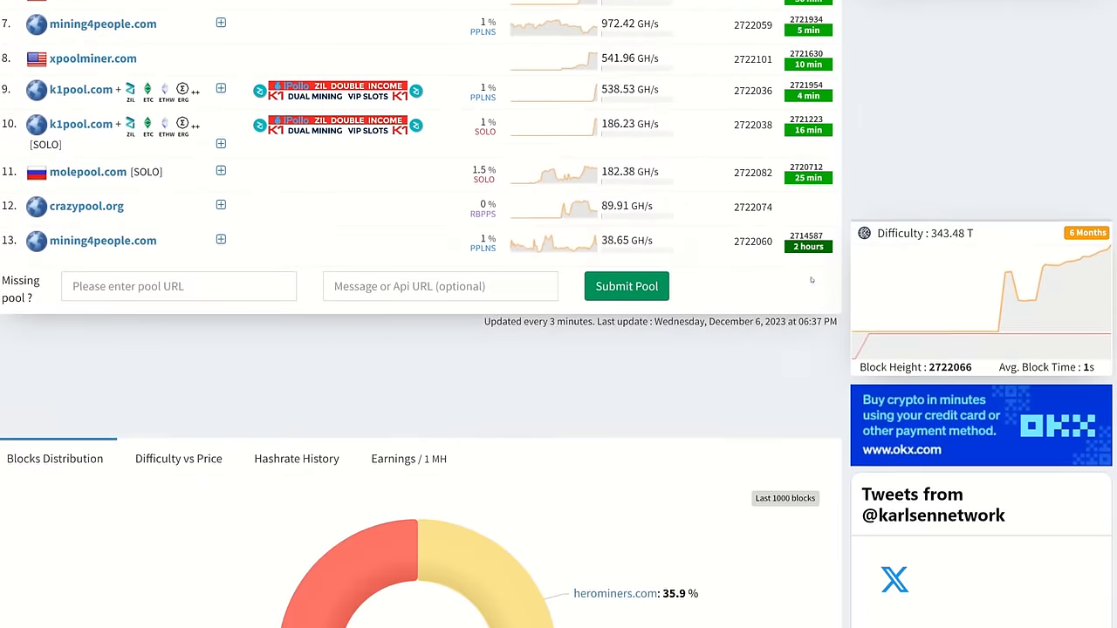
scroll("up", 3)
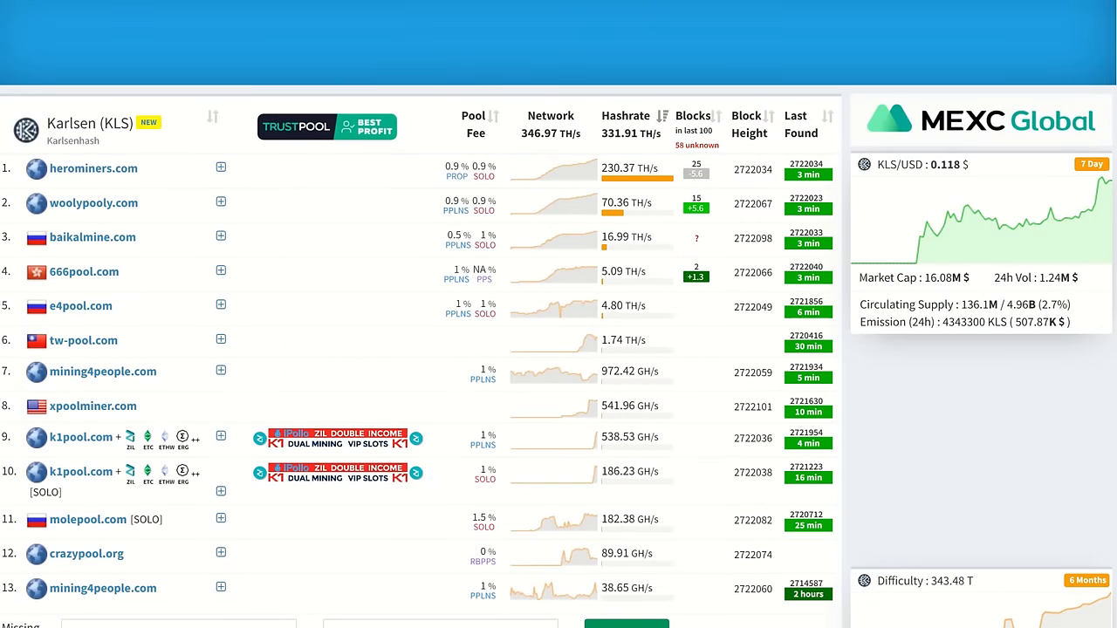
mouse_move(610, 157)
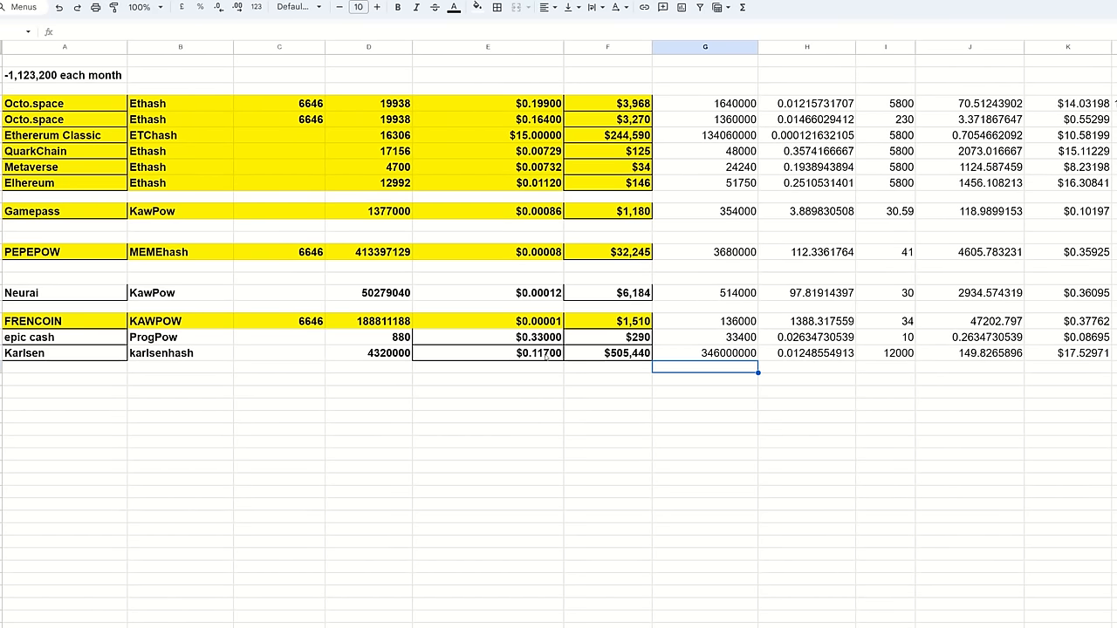
Select the Karlsen row's $17.52971 profitability cell in column K
left_click(1085, 353)
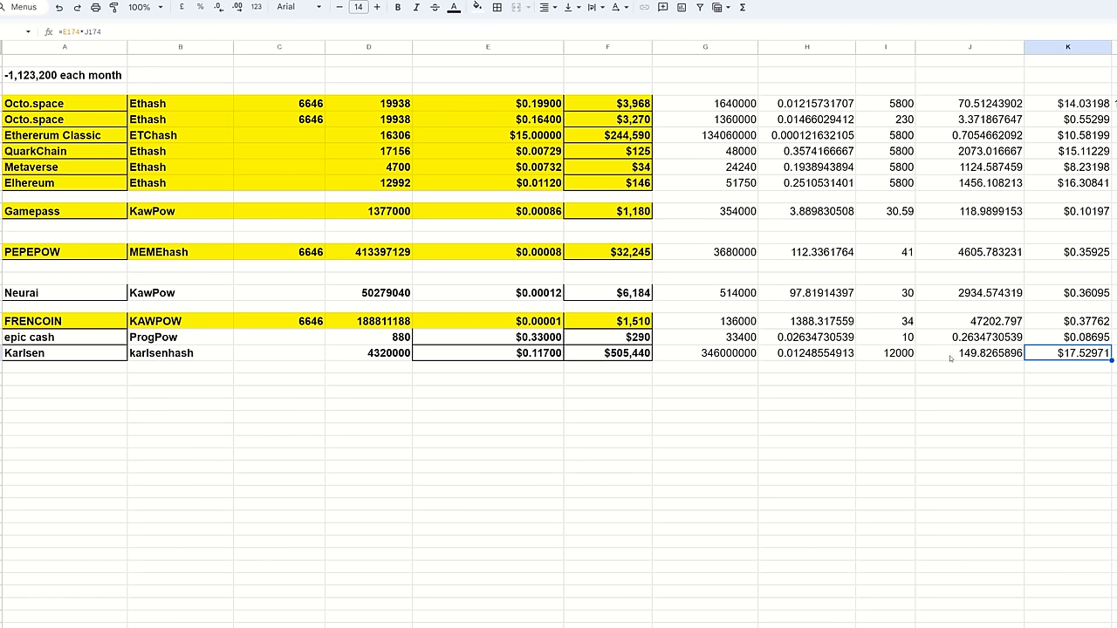
mouse_move(1074, 373)
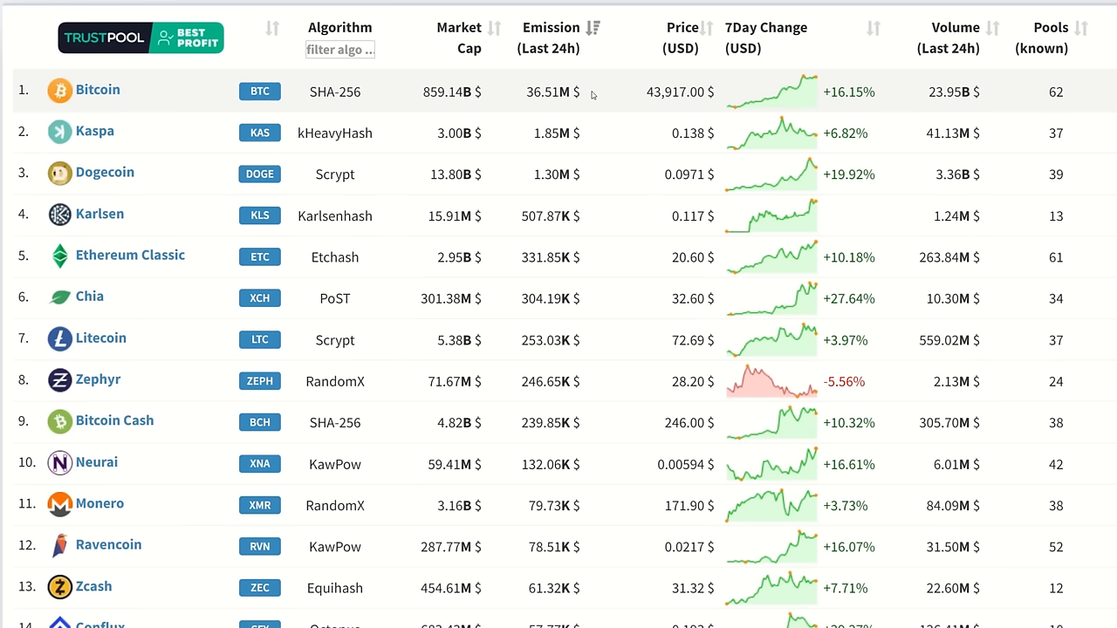
mouse_move(540, 100)
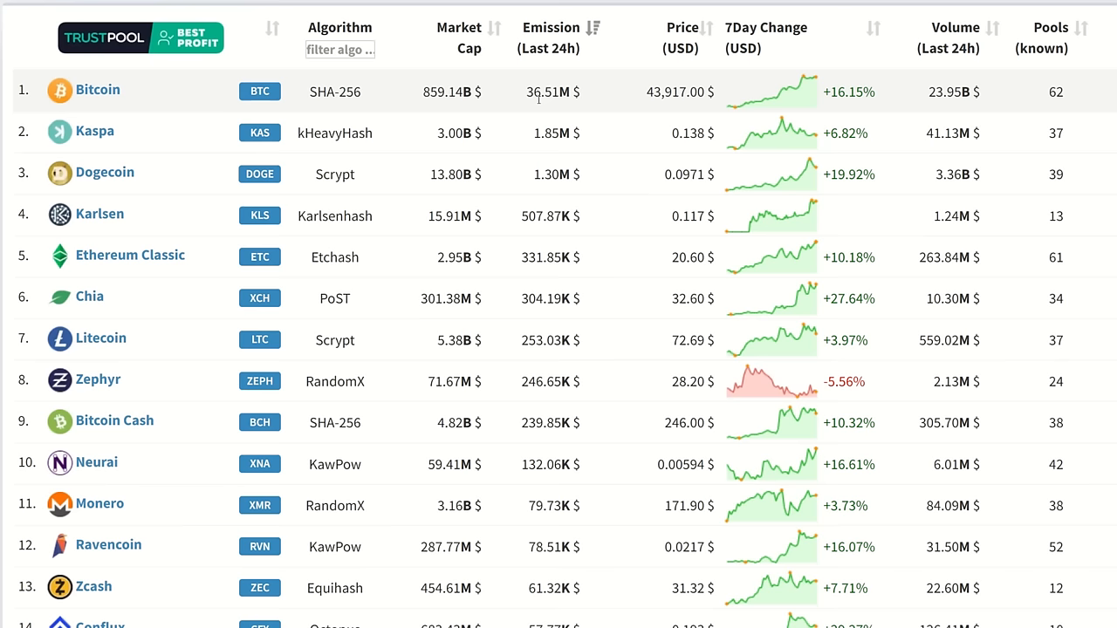
mouse_move(523, 133)
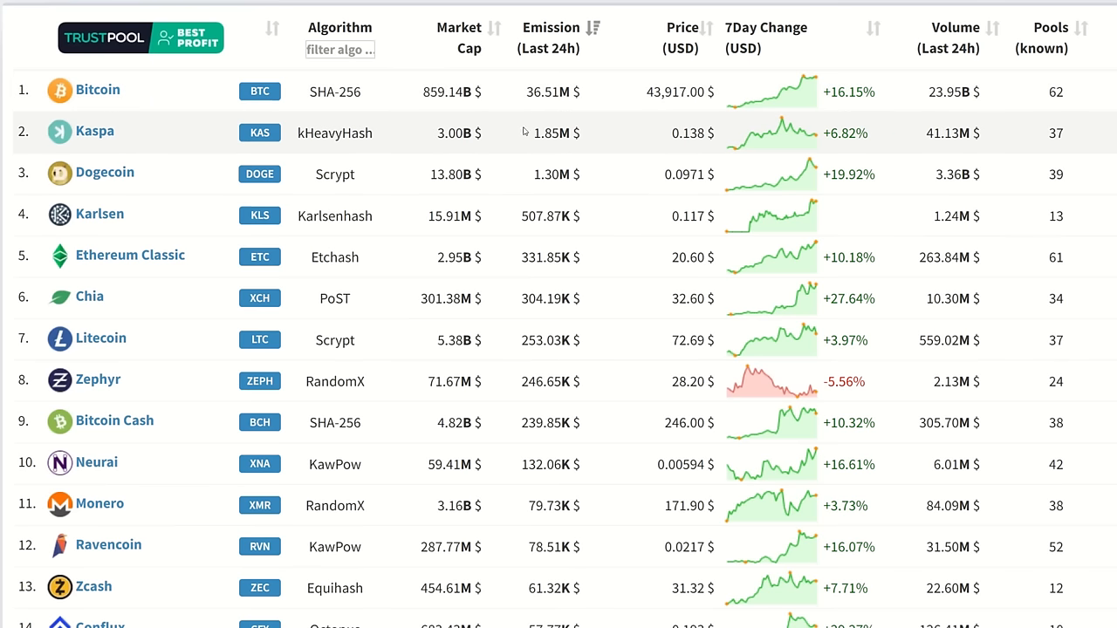
mouse_move(533, 136)
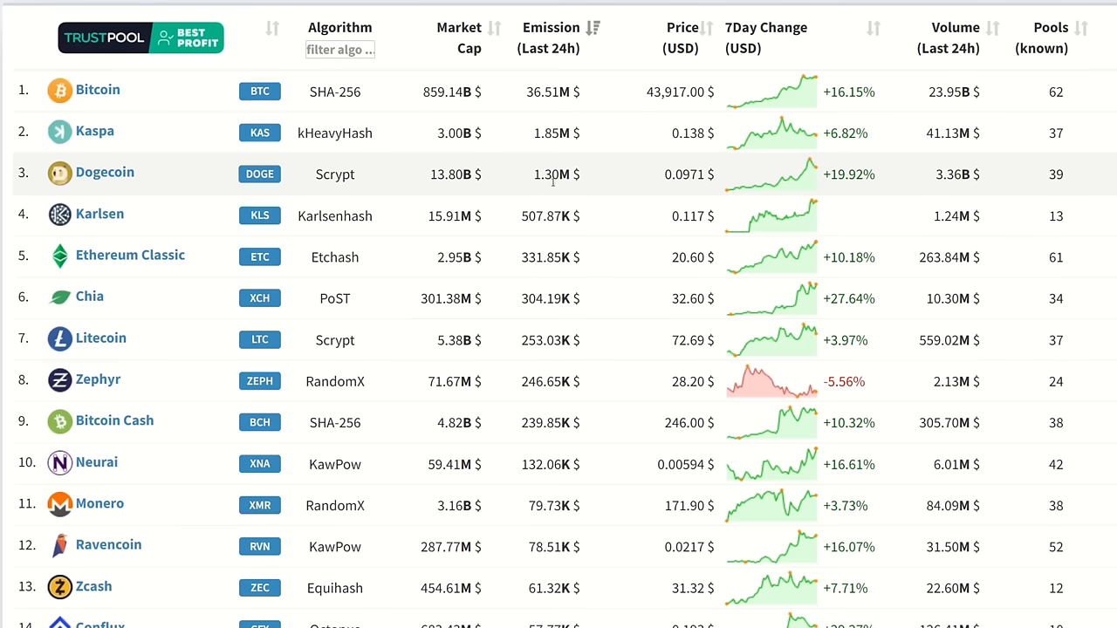
mouse_move(480, 217)
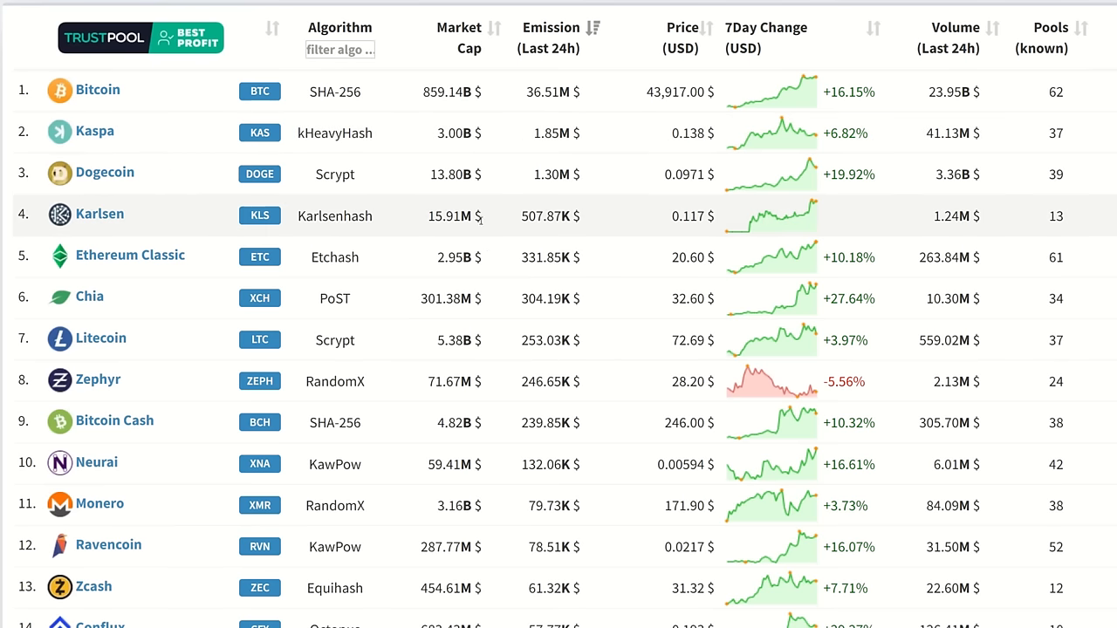
mouse_move(532, 230)
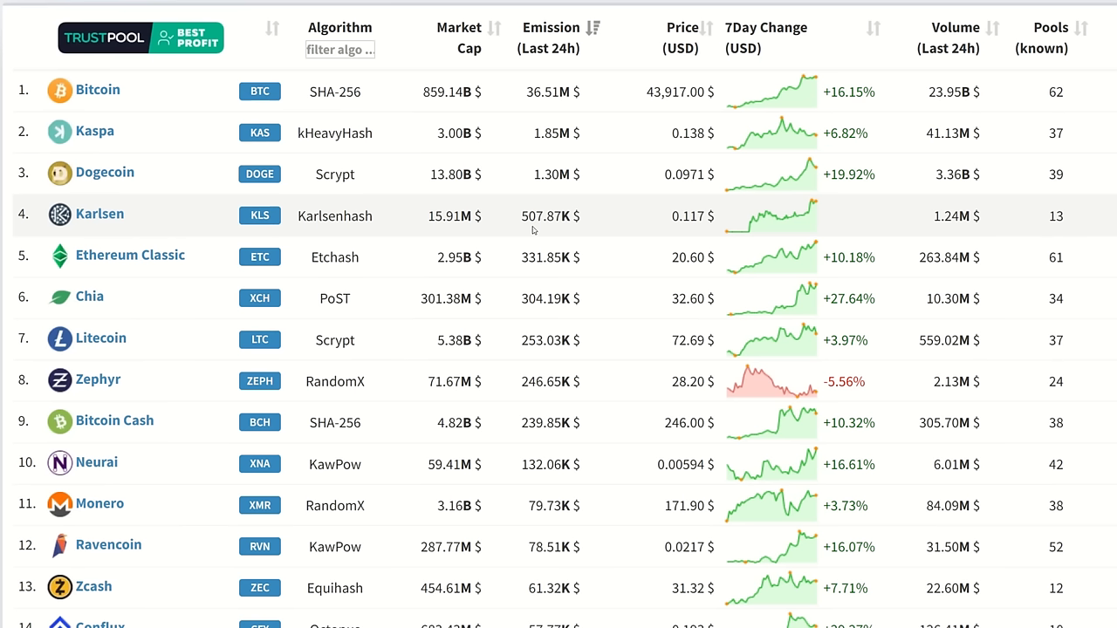
mouse_move(465, 524)
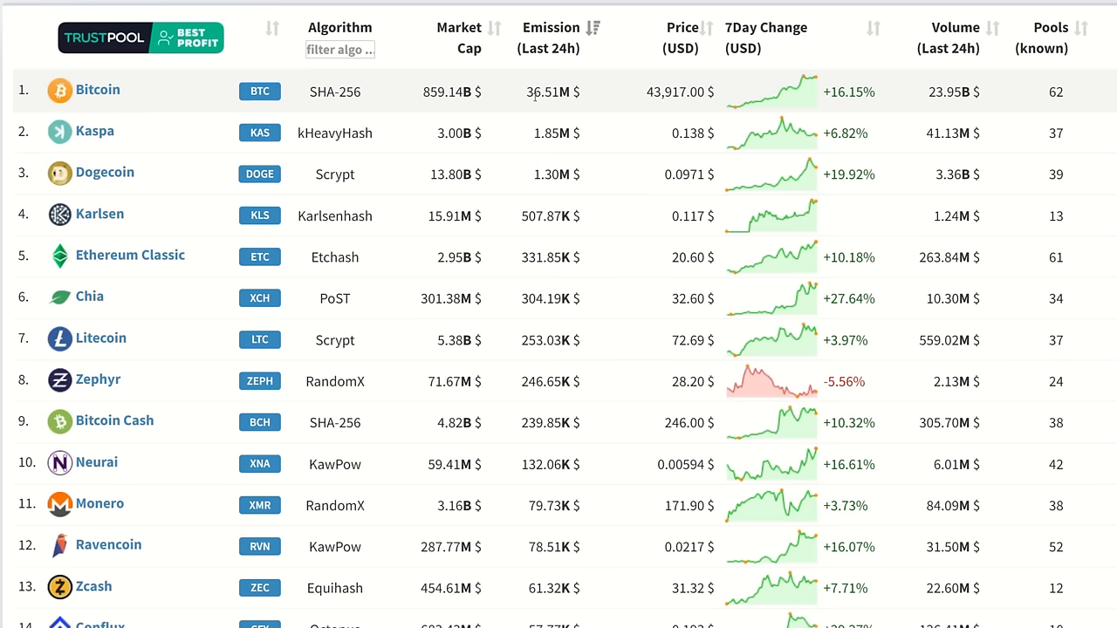
mouse_move(511, 548)
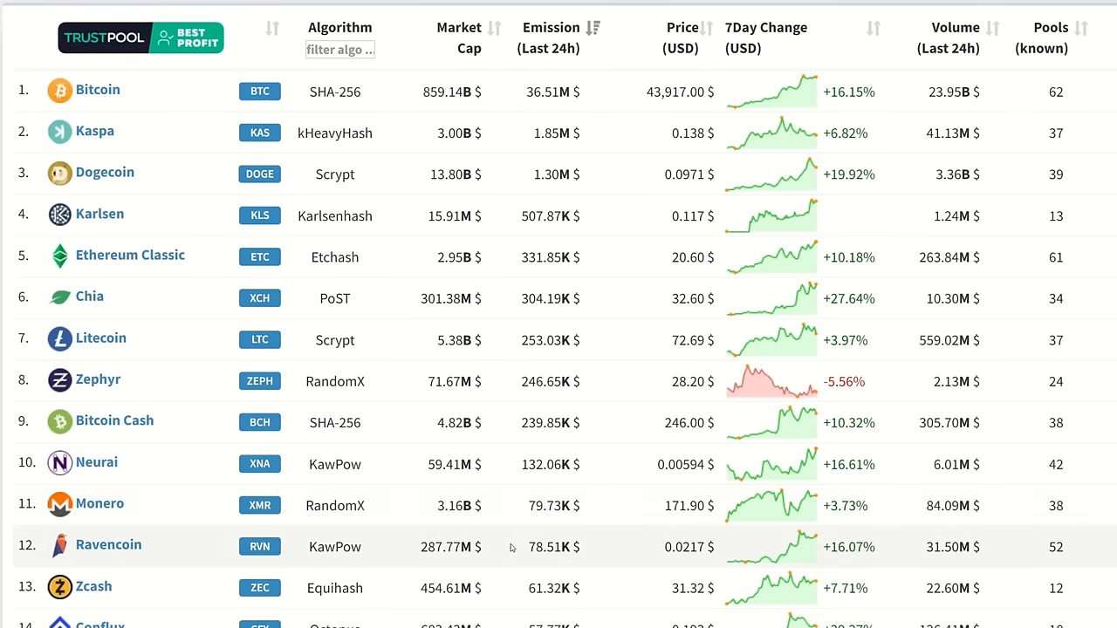
mouse_move(600, 136)
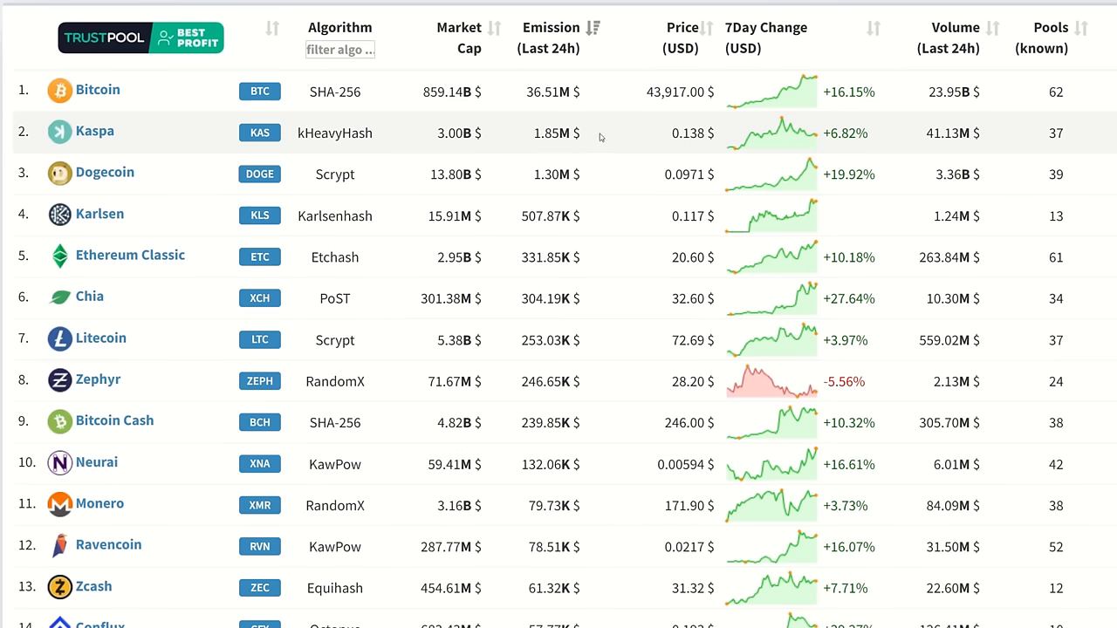
mouse_move(593, 148)
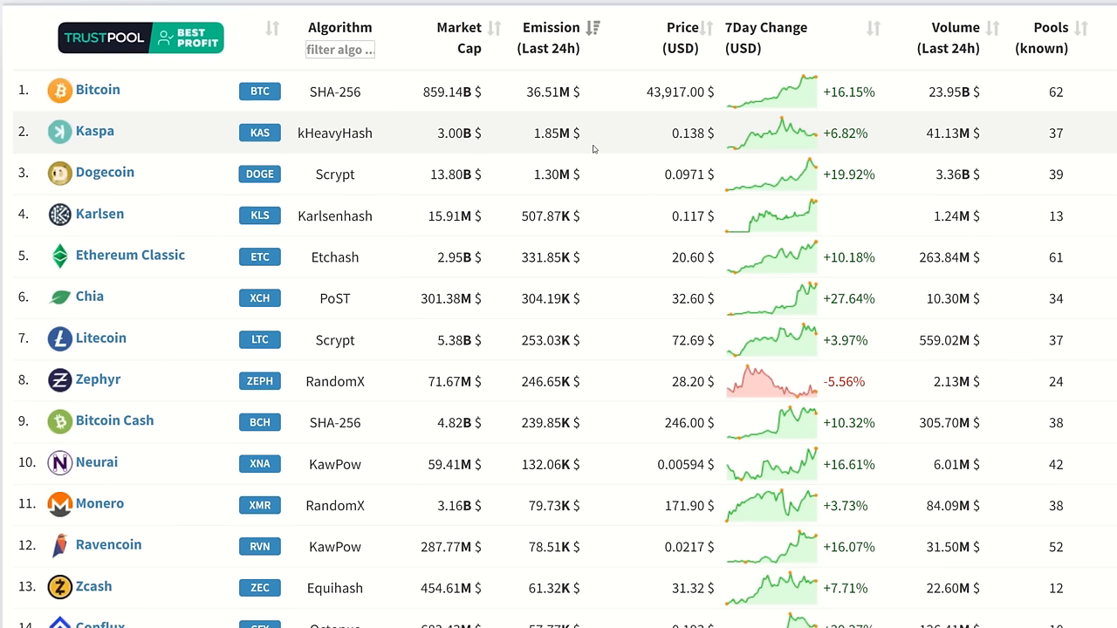
mouse_move(590, 216)
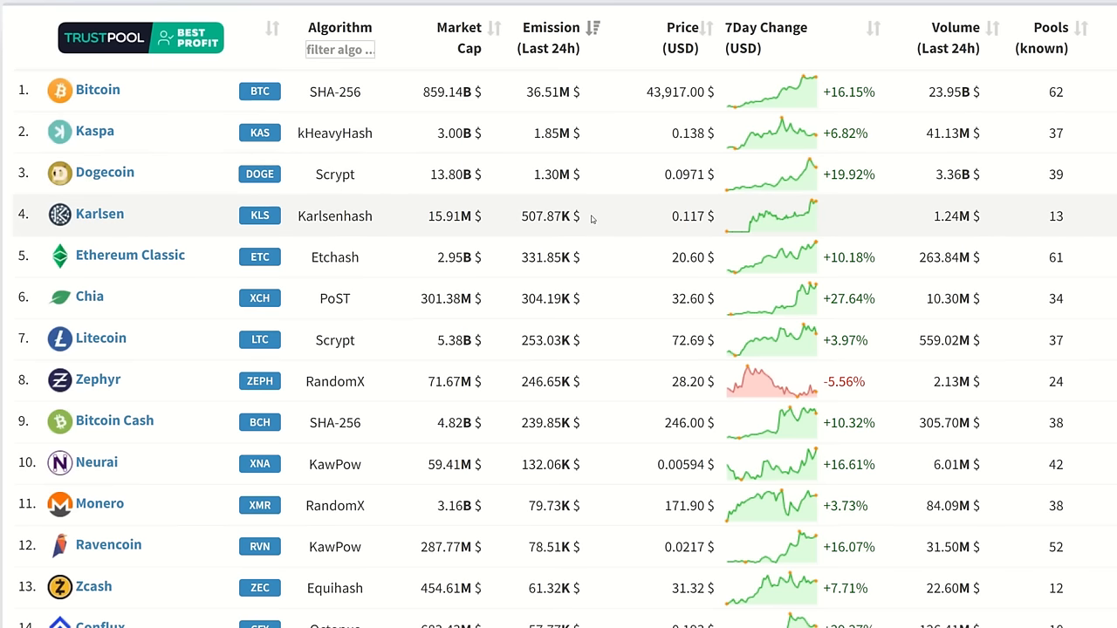
scroll("down", 3)
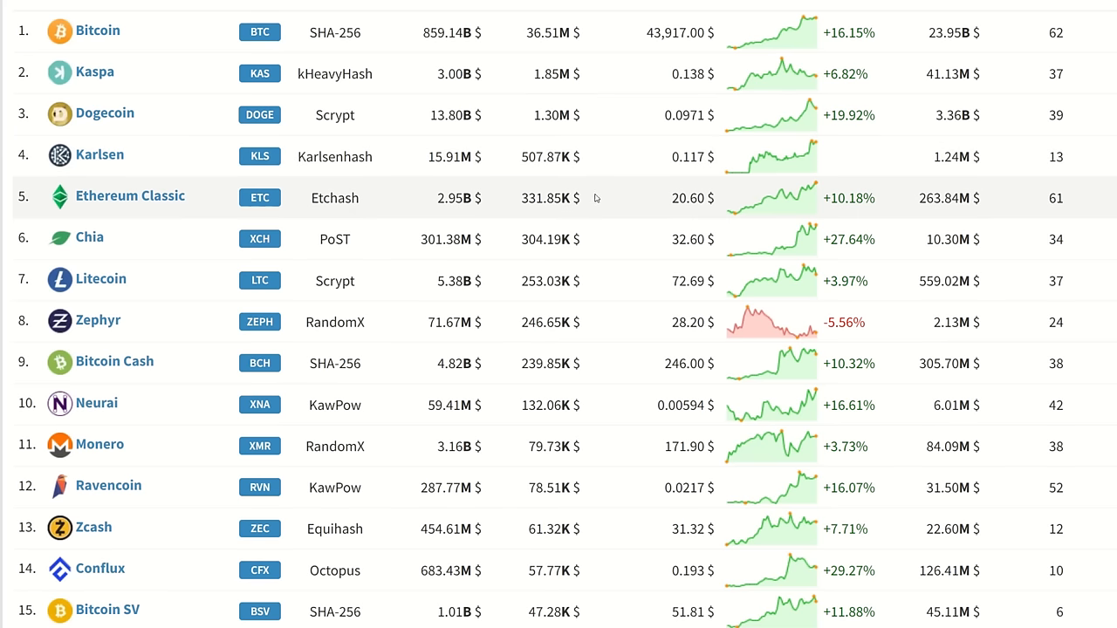
mouse_move(600, 222)
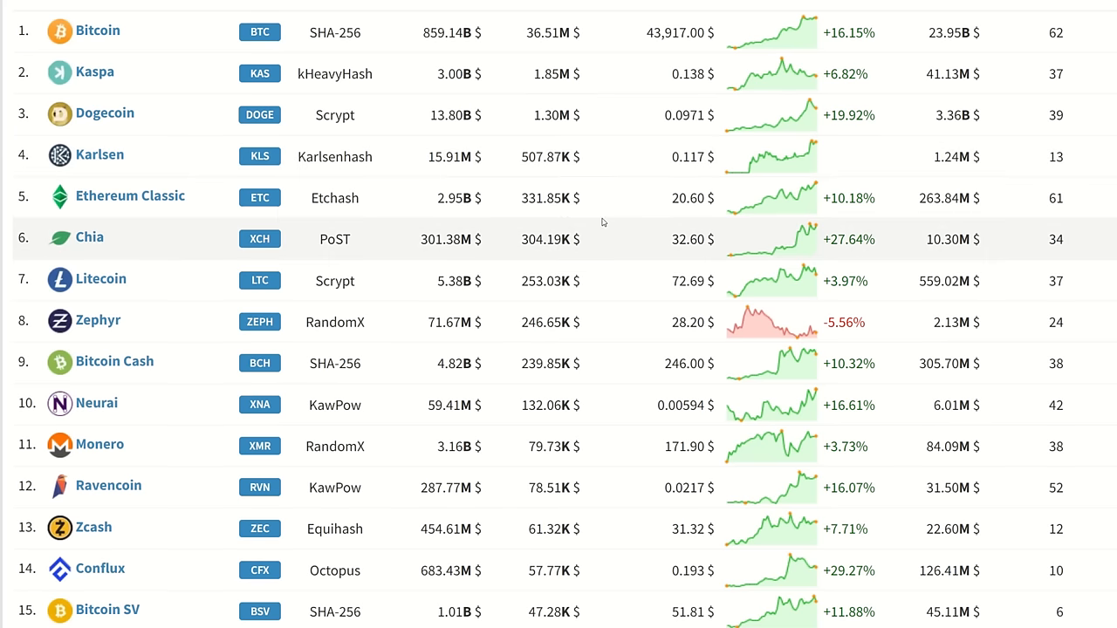
scroll("down", 3)
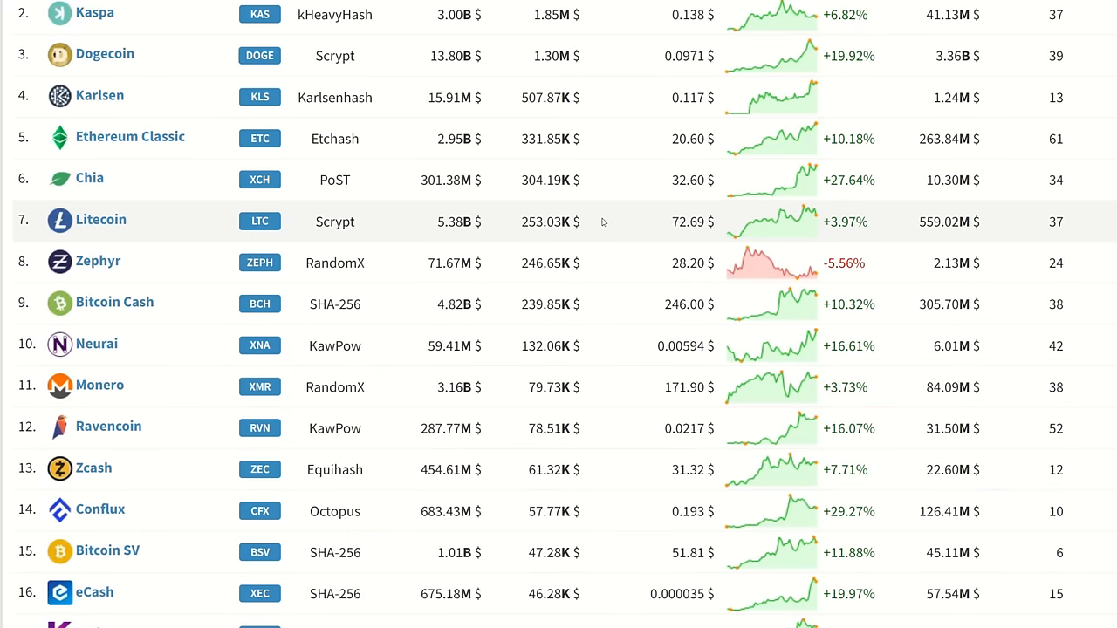
mouse_move(613, 217)
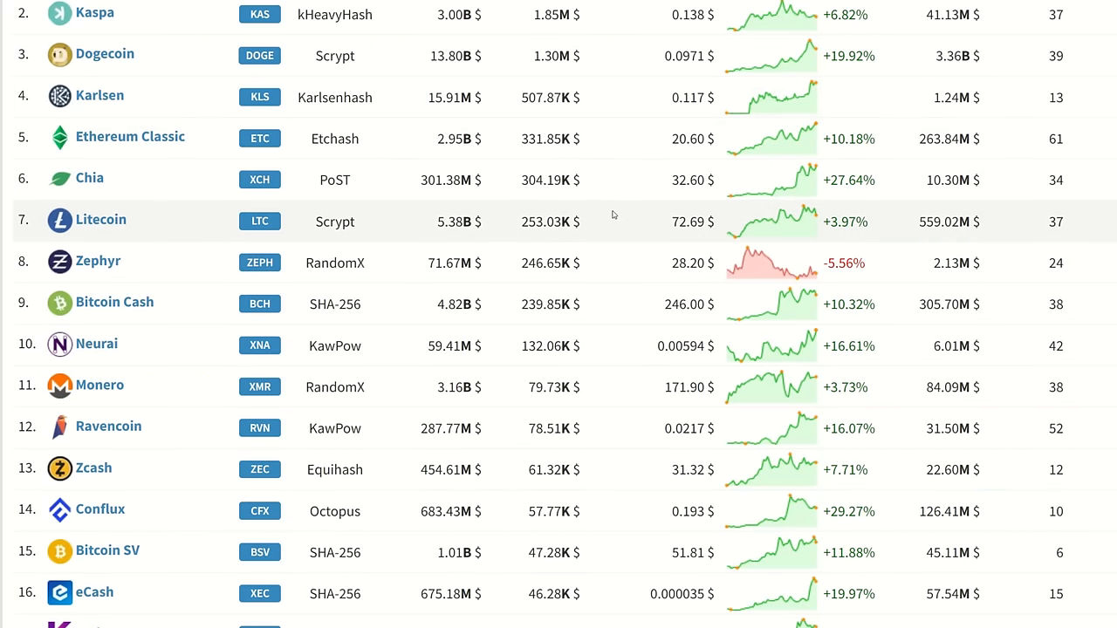
scroll("down", 3)
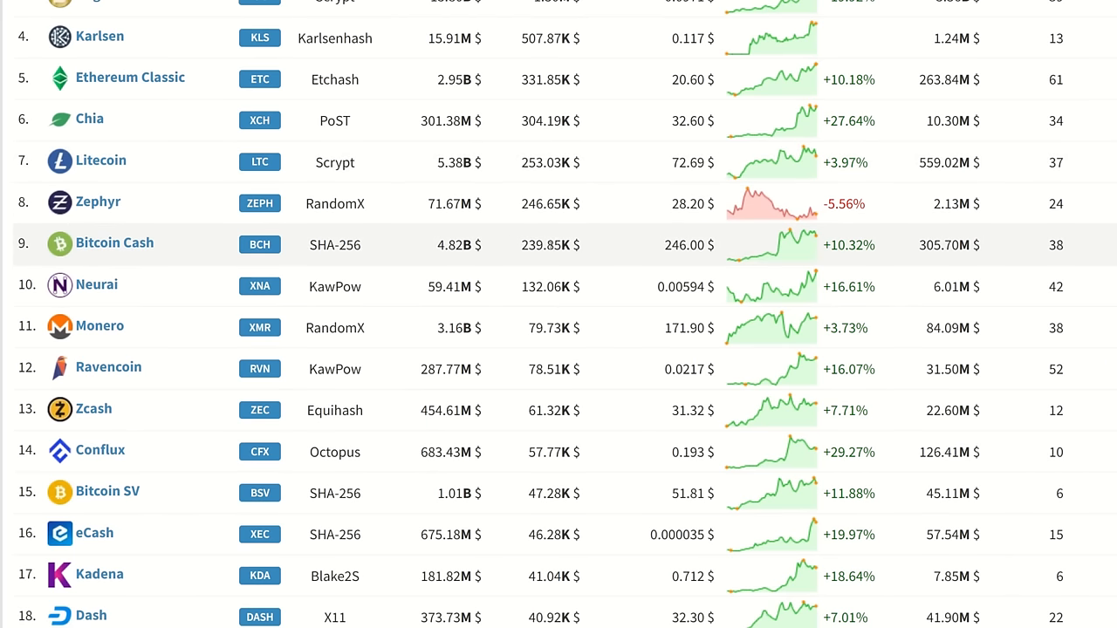
mouse_move(606, 310)
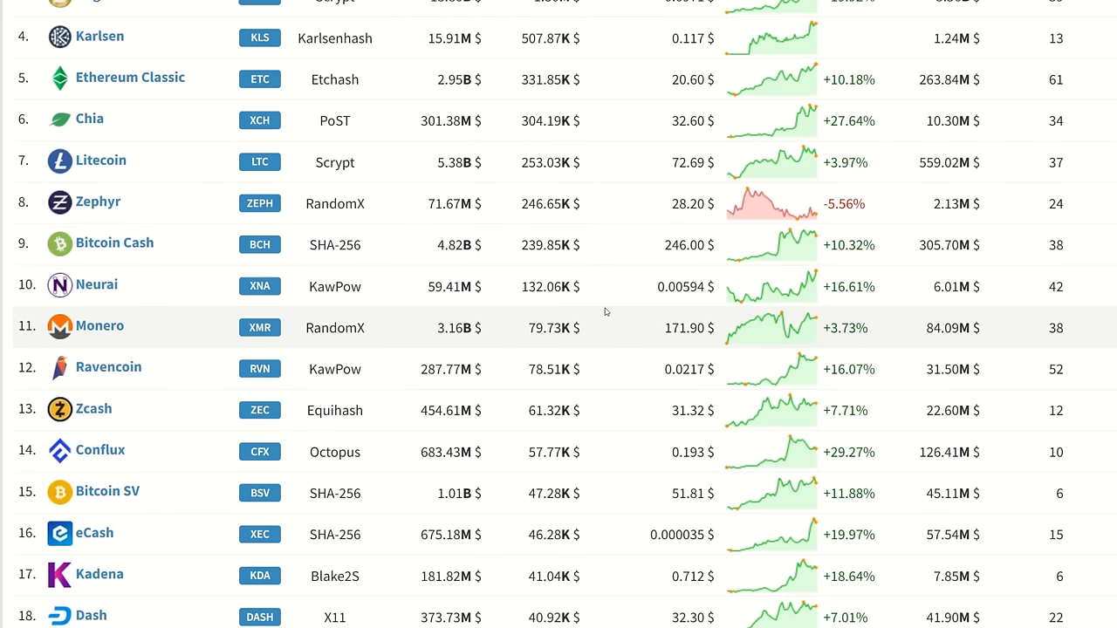
scroll("up", 3)
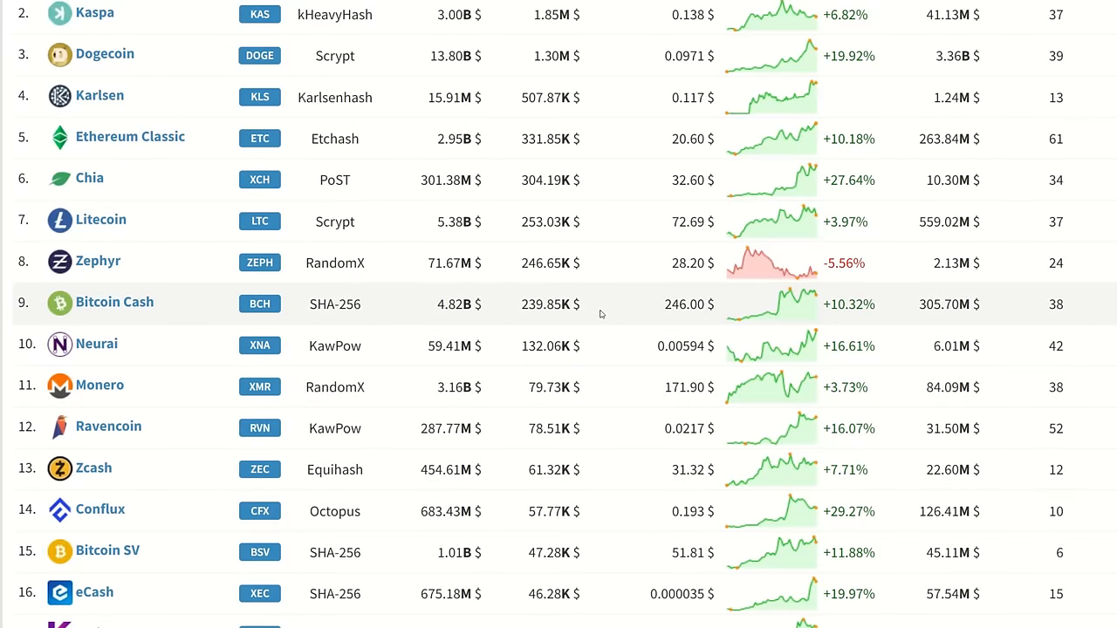